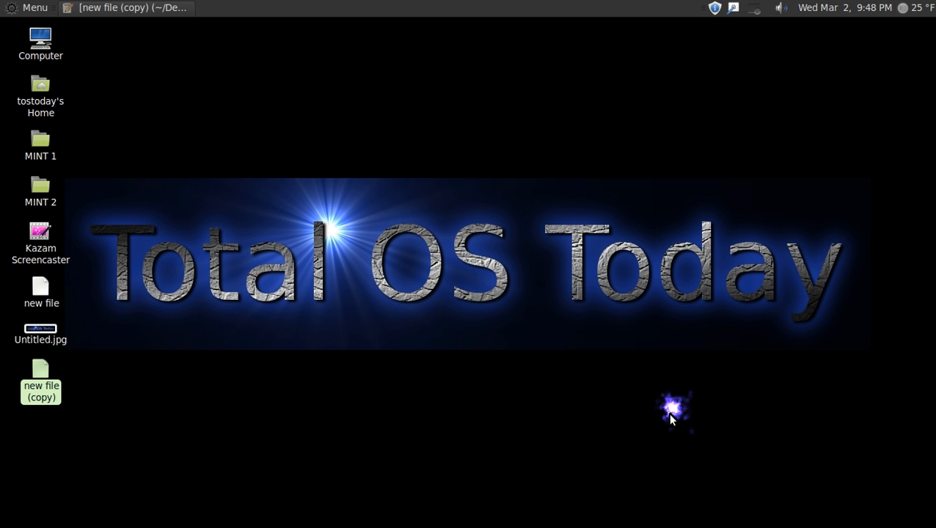
mouse_move(664, 399)
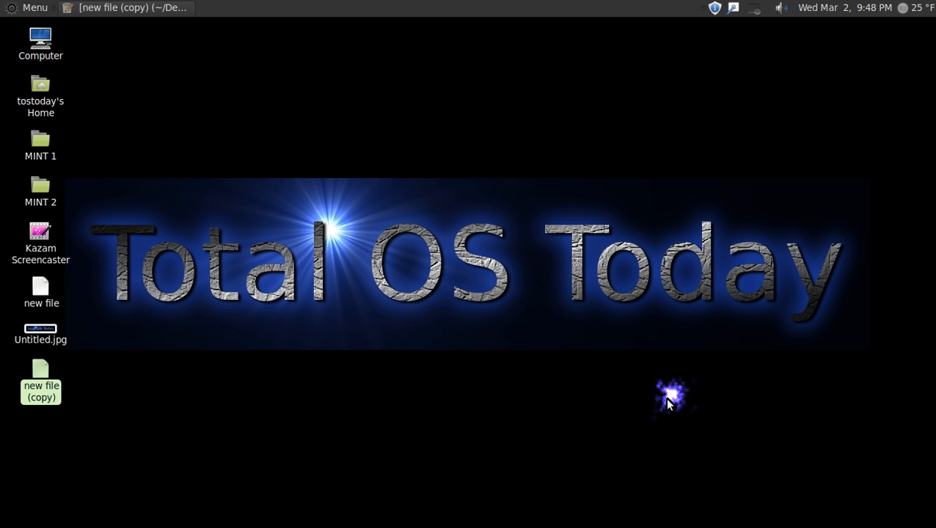
mouse_move(613, 381)
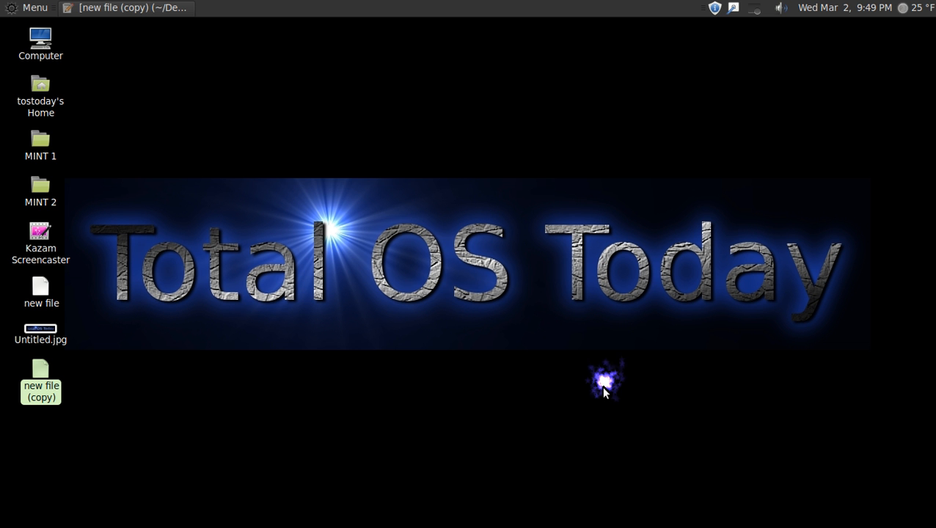
mouse_move(601, 388)
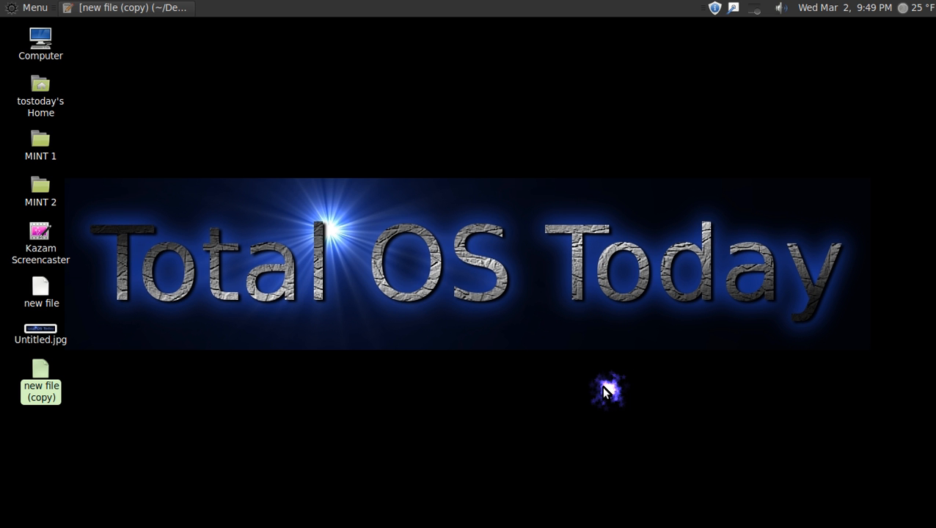
mouse_move(603, 385)
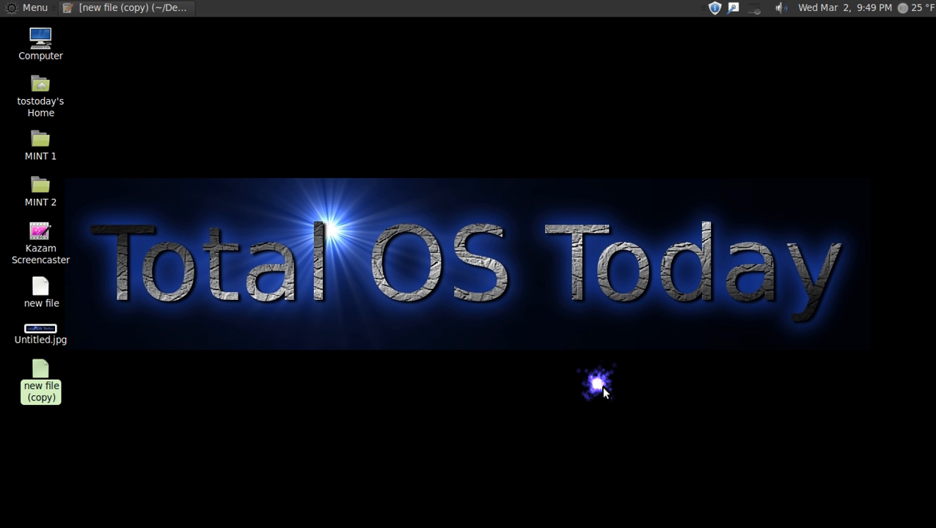
mouse_move(165, 40)
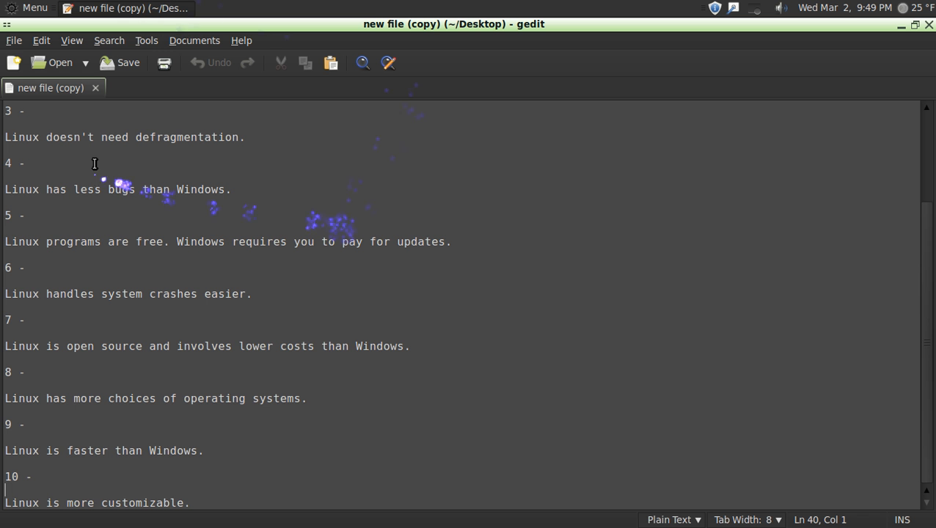
mouse_move(927, 217)
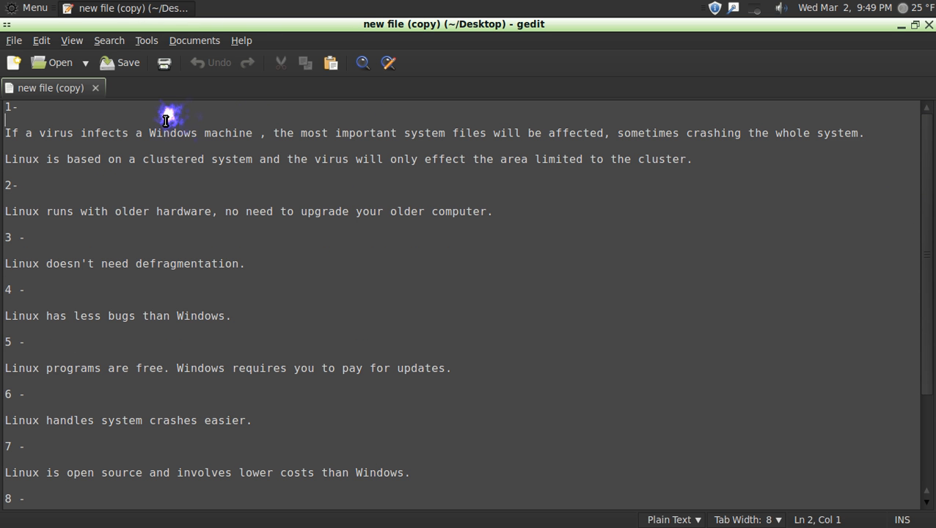
mouse_move(212, 119)
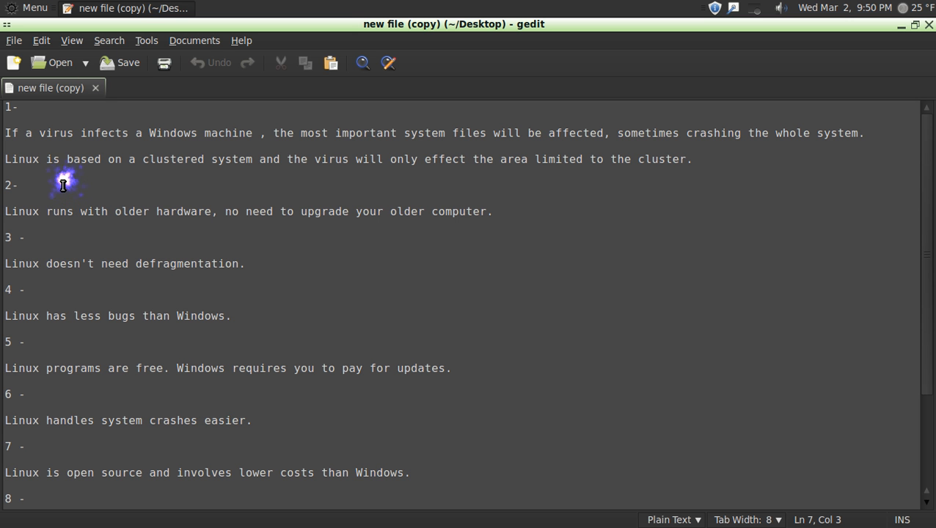
click(21, 185)
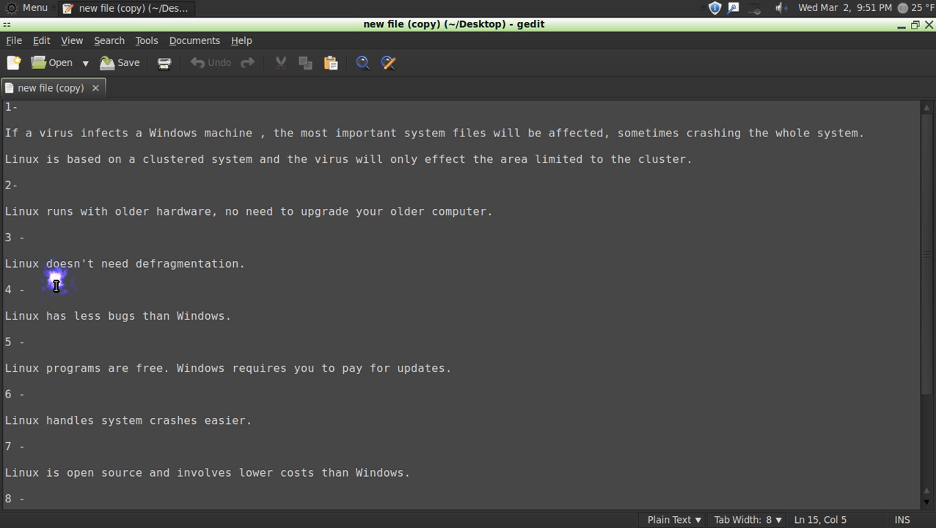
click(33, 289)
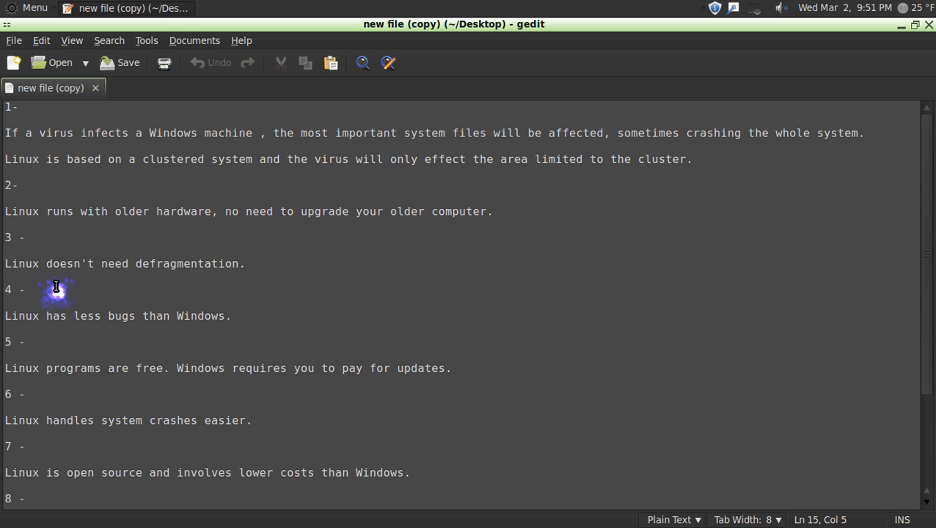
click(33, 289)
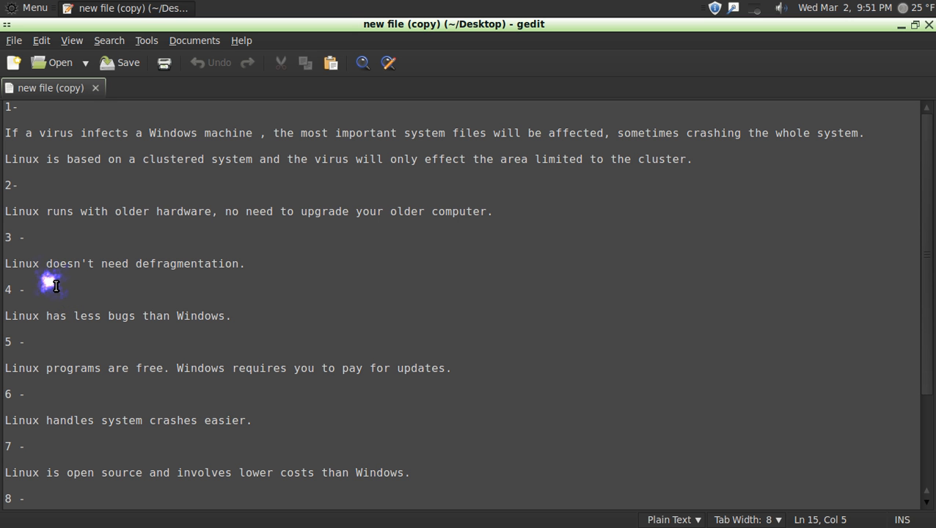
click(33, 289)
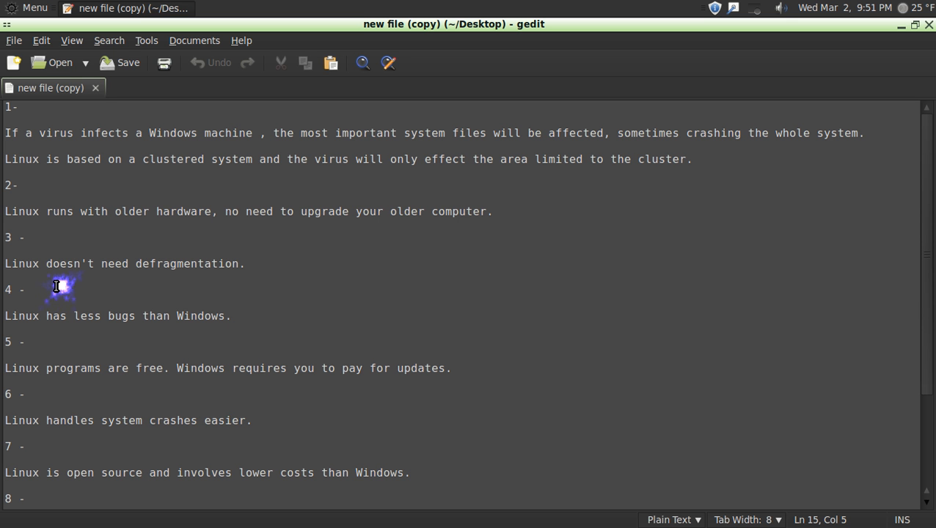
click(33, 289)
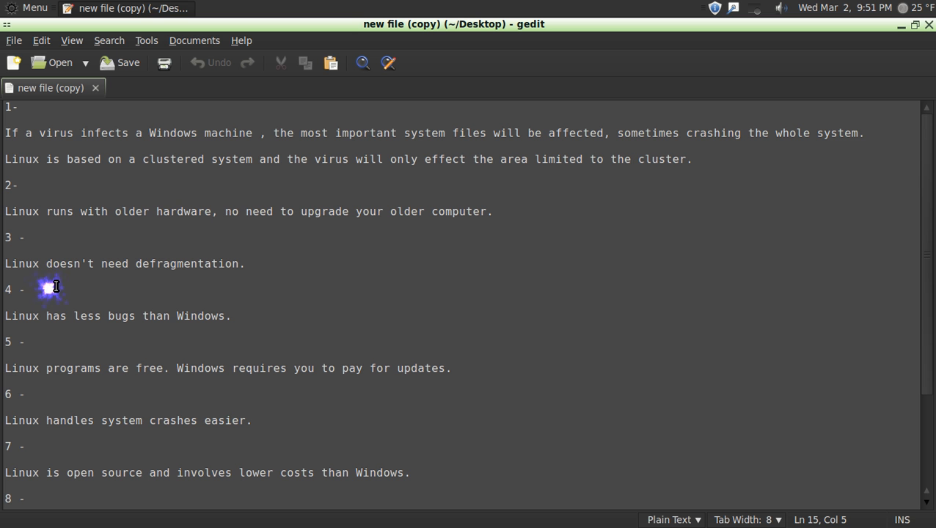
click(33, 289)
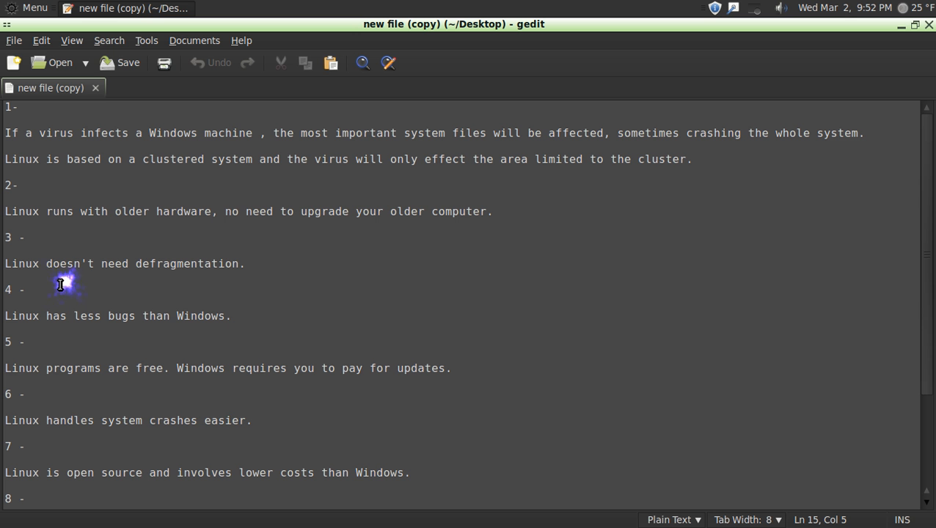
click(32, 289)
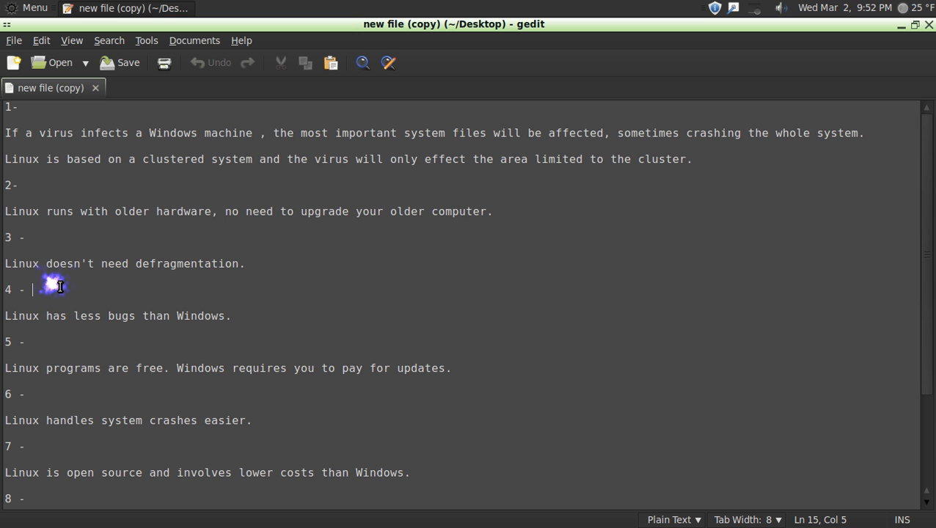
click(55, 342)
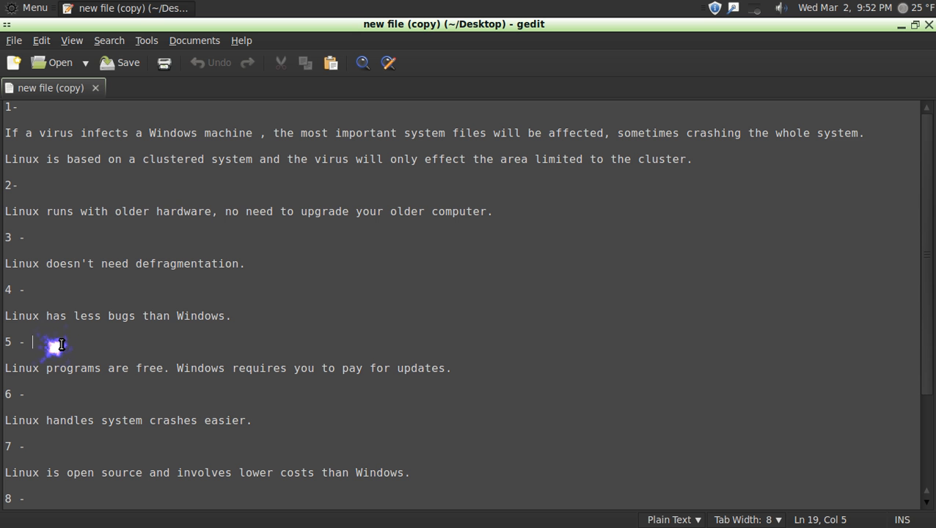
mouse_move(242, 337)
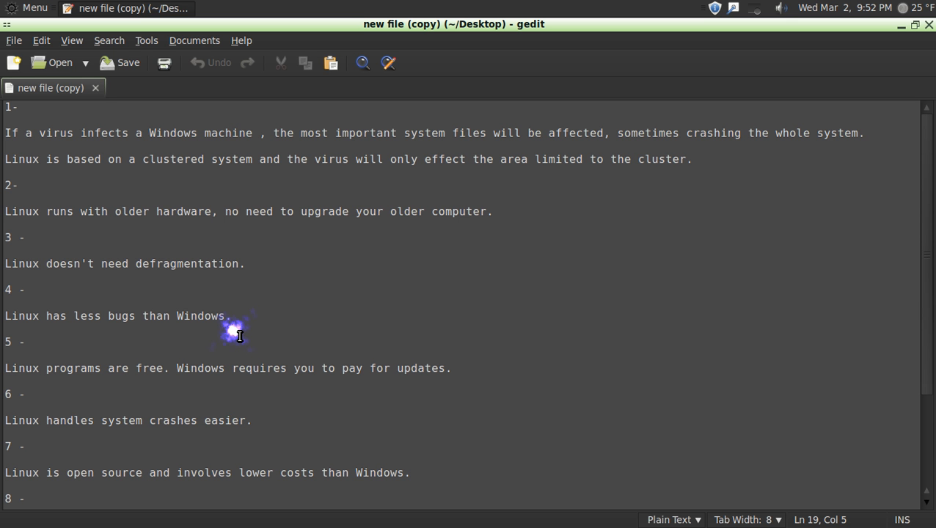
click(32, 342)
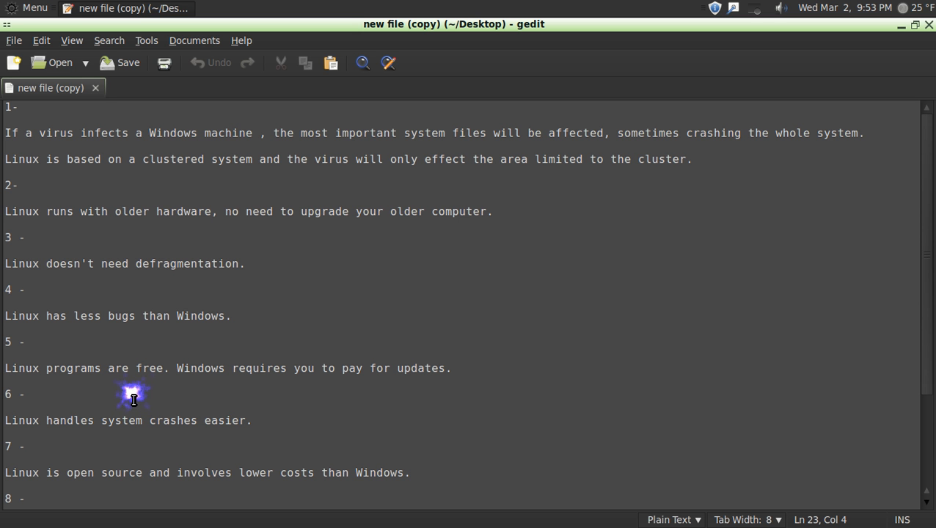
click(26, 394)
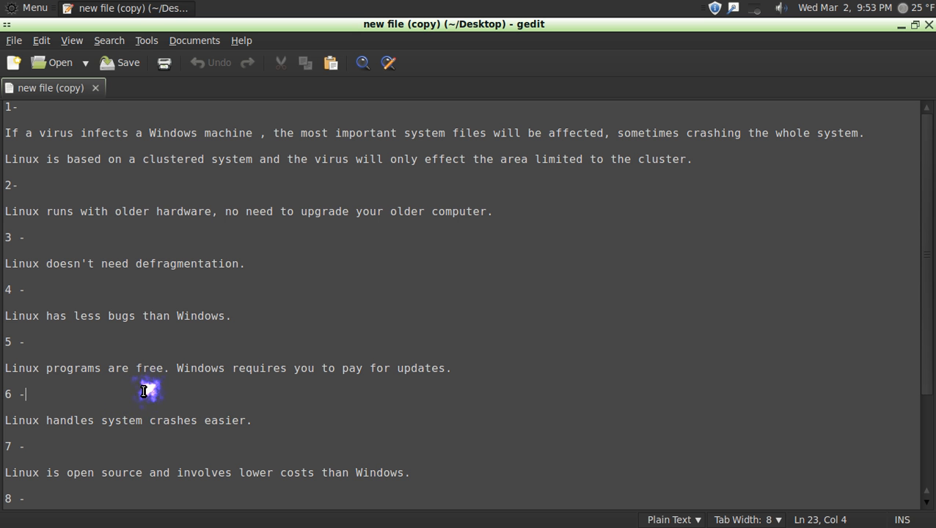
mouse_move(125, 402)
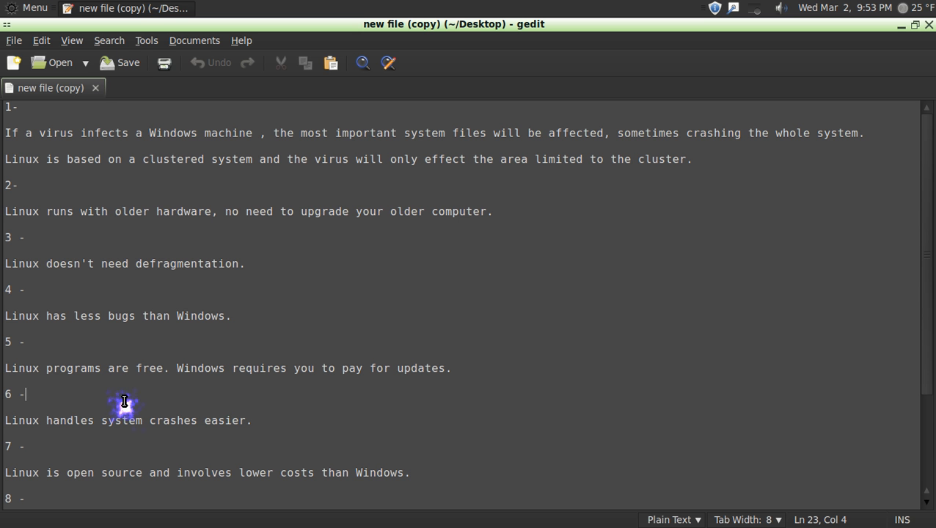
mouse_move(128, 386)
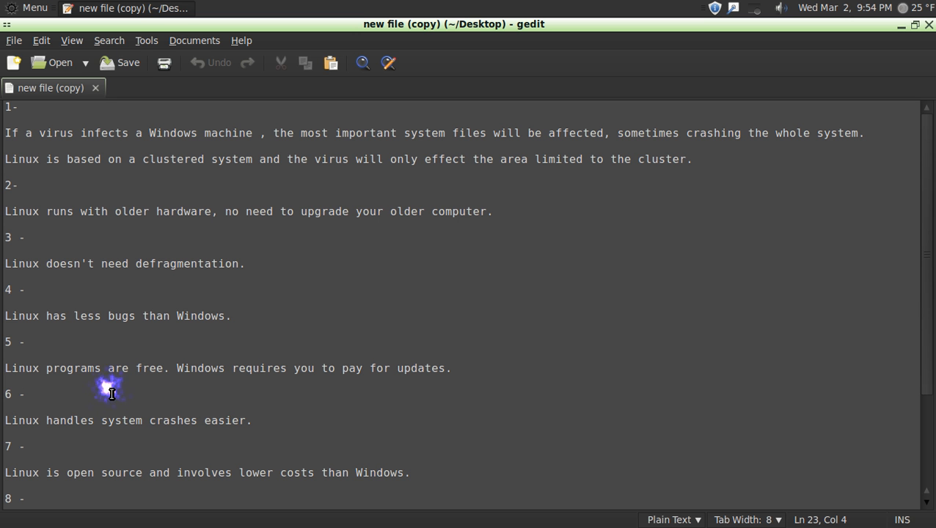
Move down the document to show claim 8 on more OS choices and the start of claim 9.
click(26, 394)
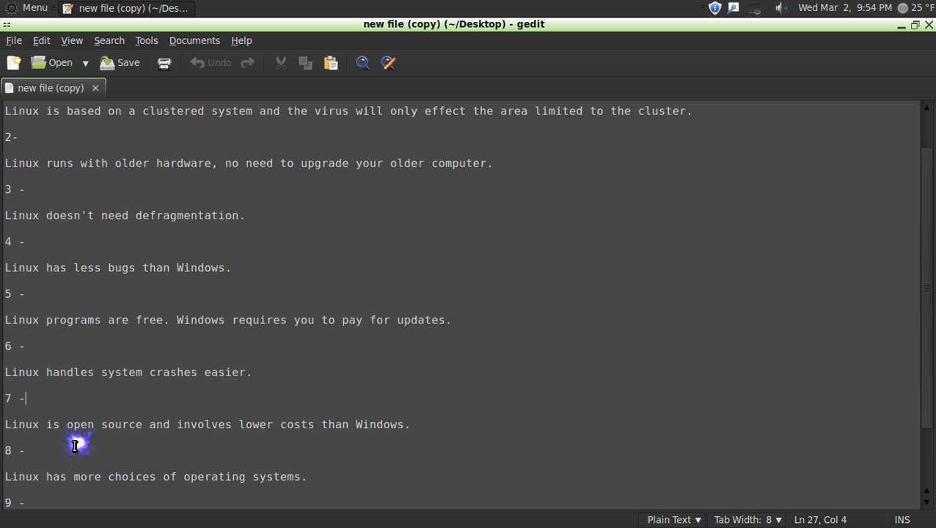
mouse_move(95, 387)
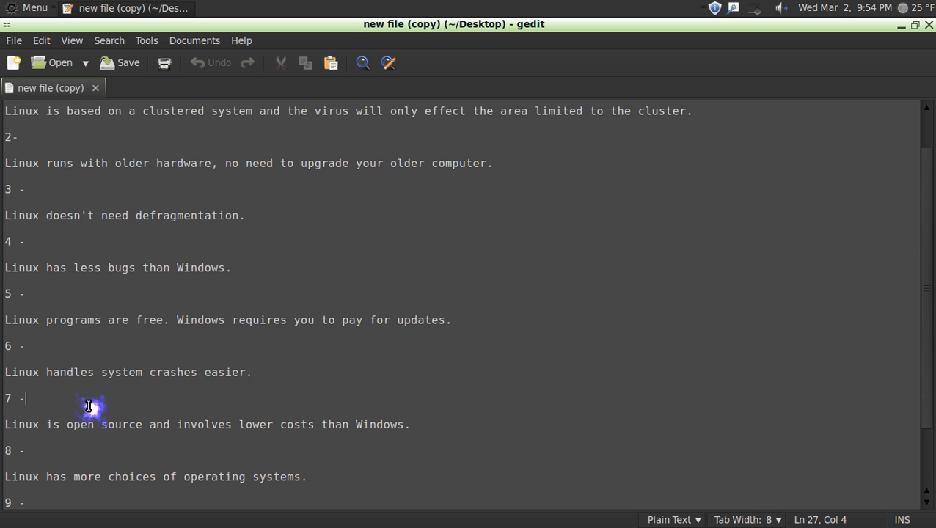
mouse_move(81, 437)
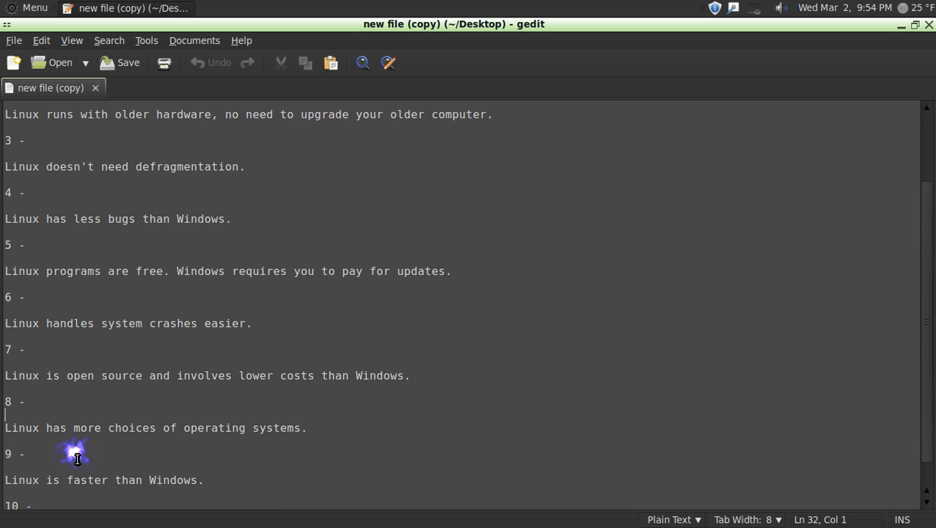
mouse_move(107, 400)
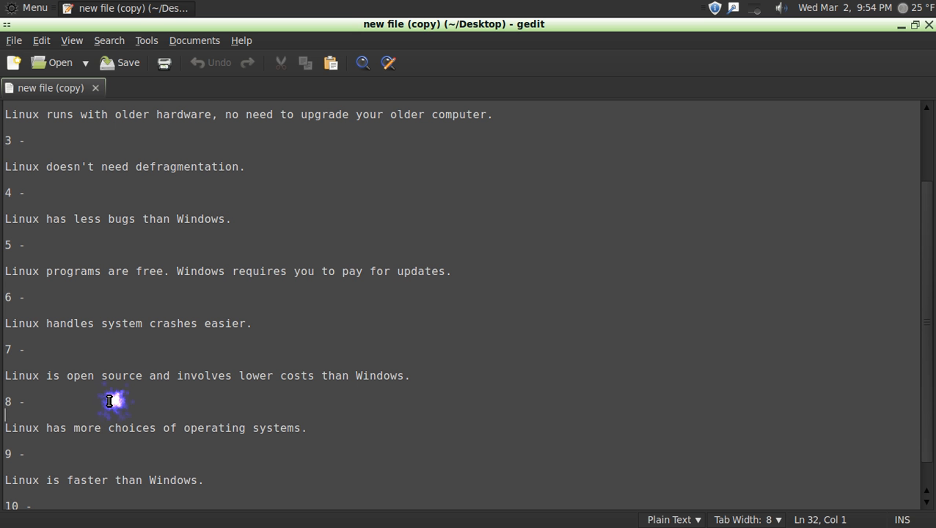
mouse_move(110, 401)
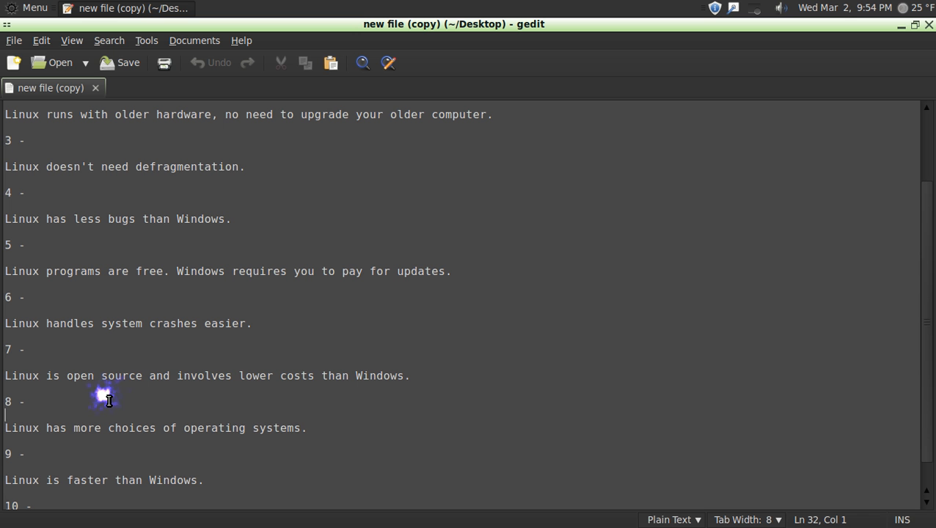
mouse_move(103, 401)
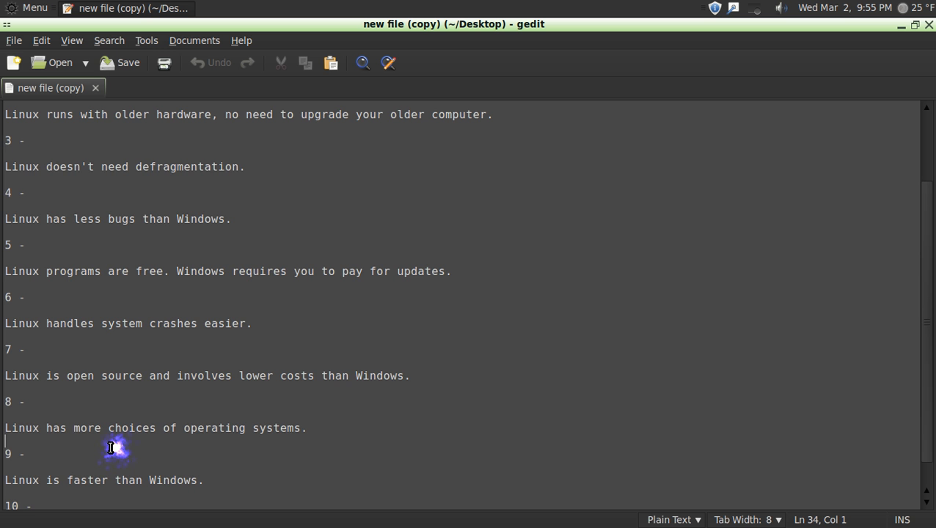
Scroll three notches down to reveal claim 10, 'Linux is more customizable.'.
scroll(down, 3)
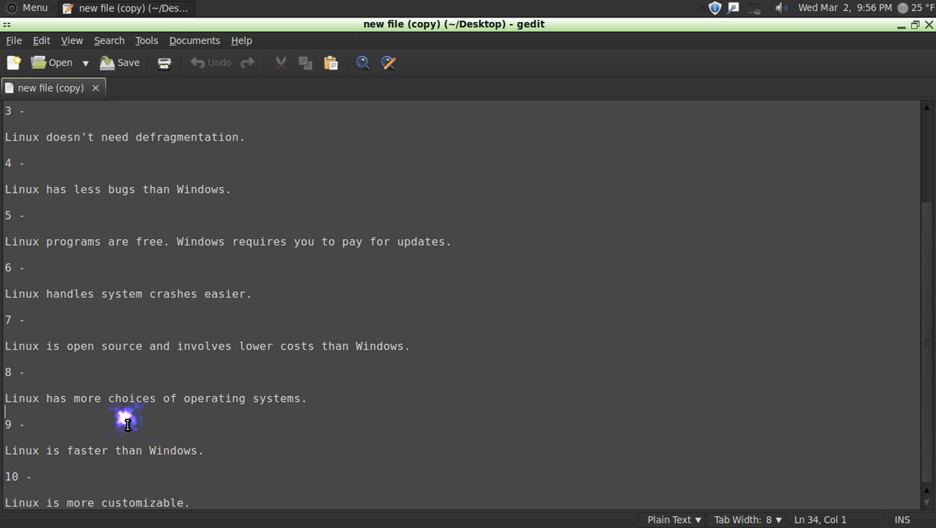
mouse_move(72, 478)
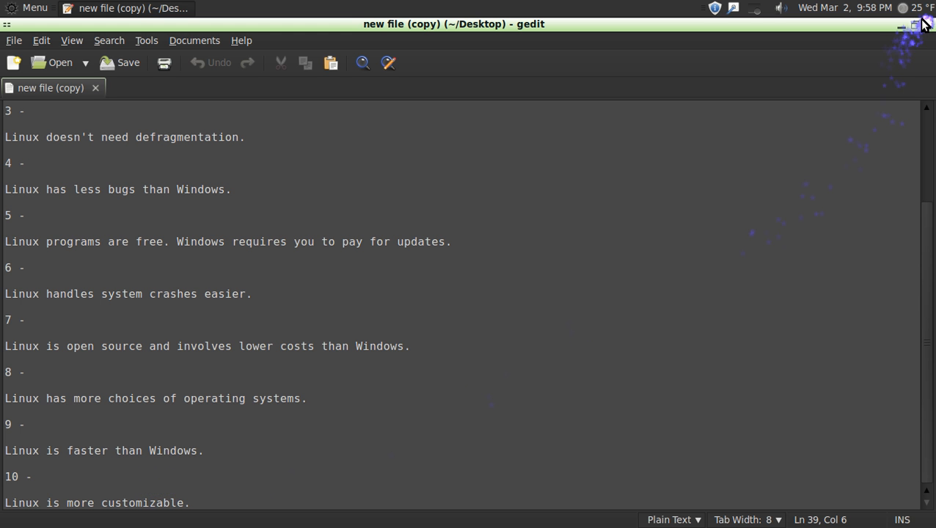
Close the gedit window, leaving the Linux Mint desktop with the 'new file (copy)' icon.
click(903, 24)
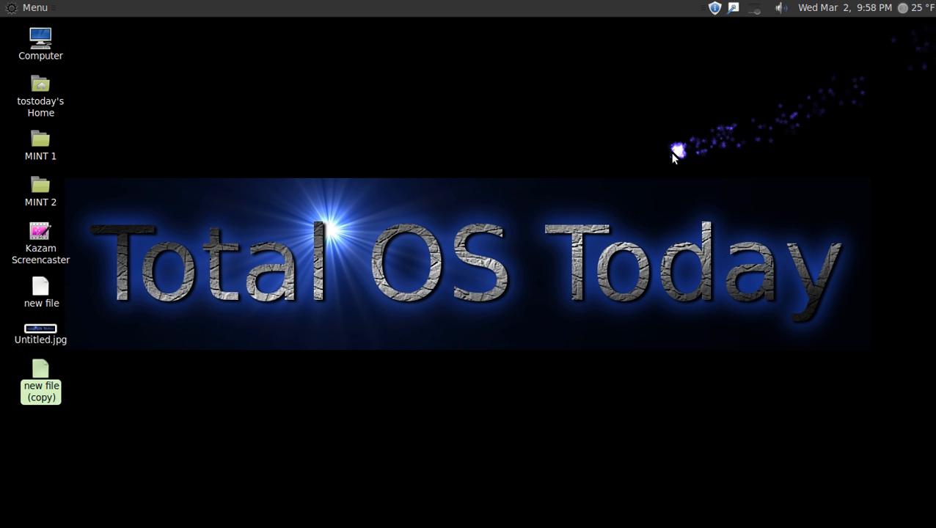